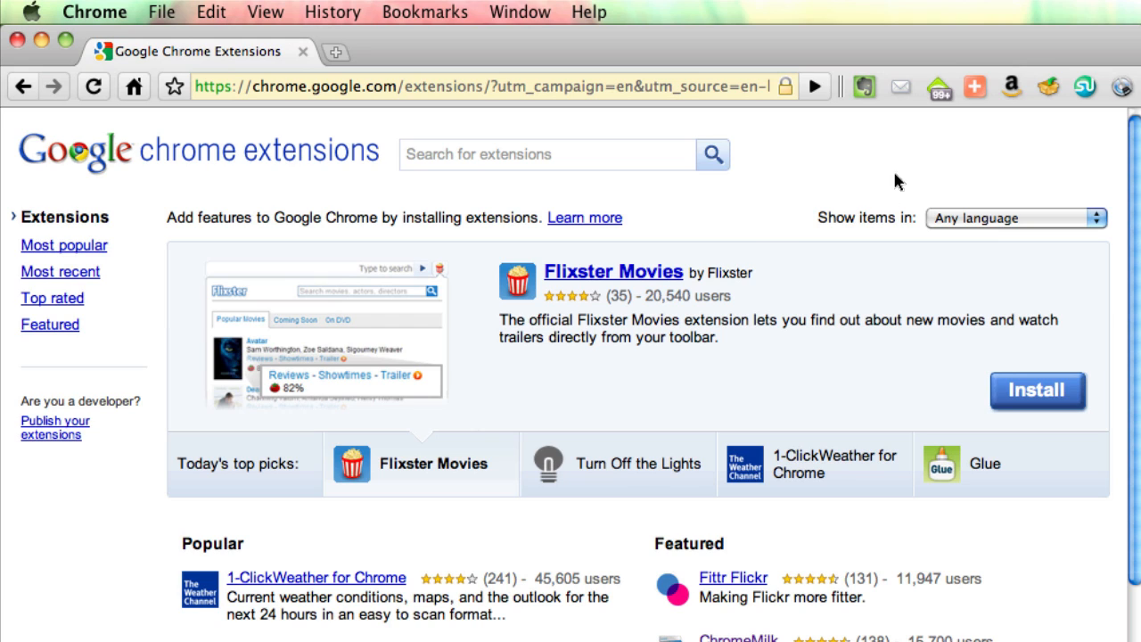
pyautogui.moveTo(898, 175)
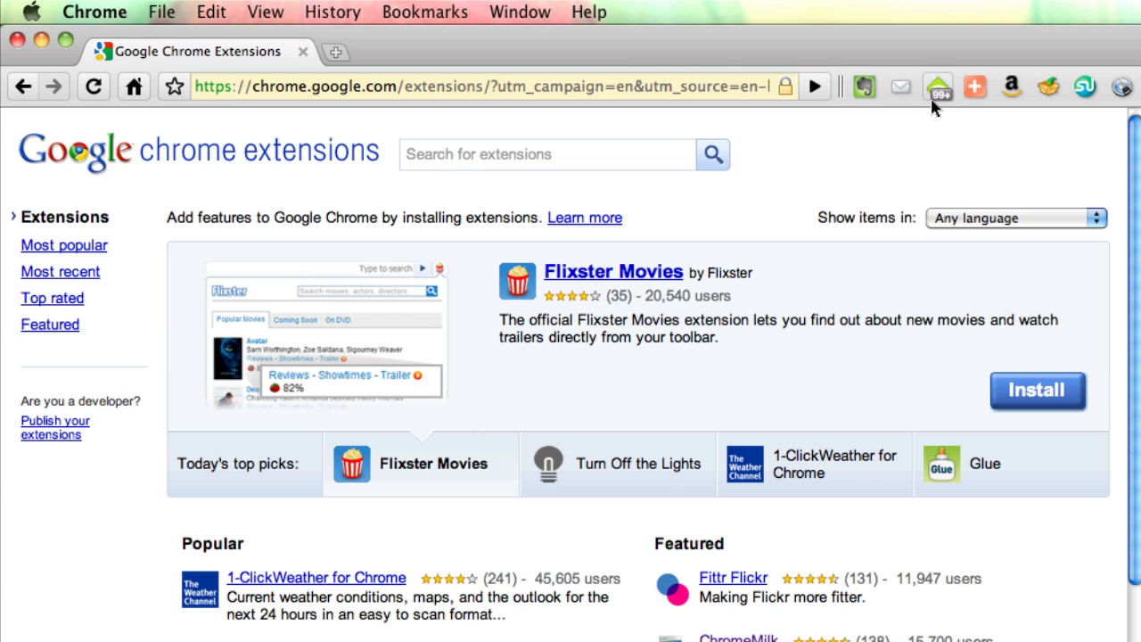
pyautogui.moveTo(1049, 86)
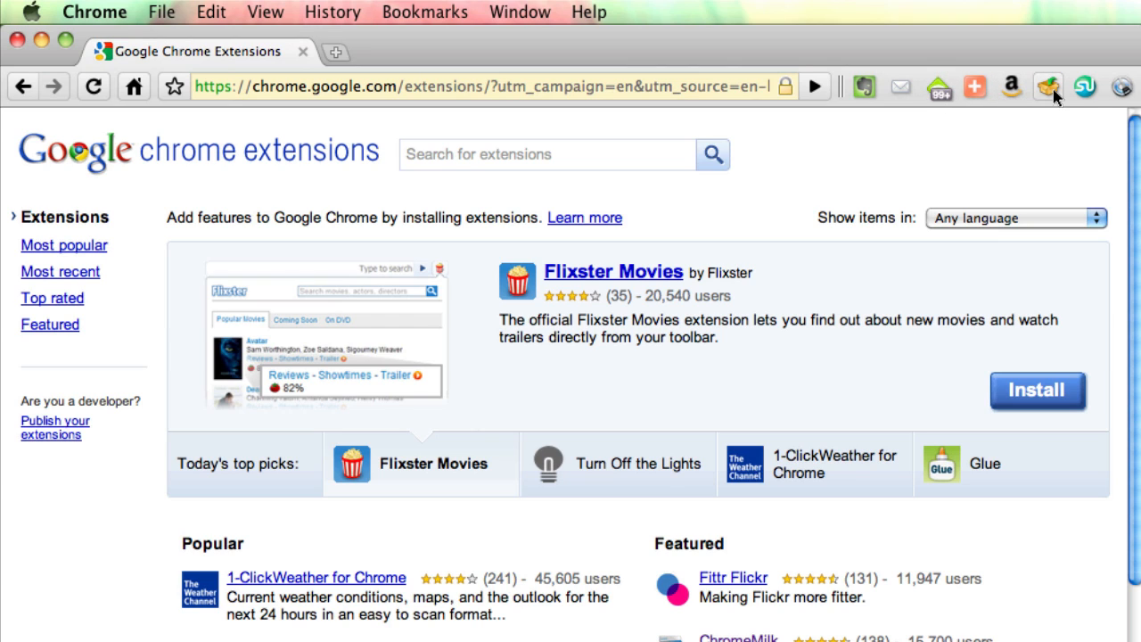
pyautogui.moveTo(874, 166)
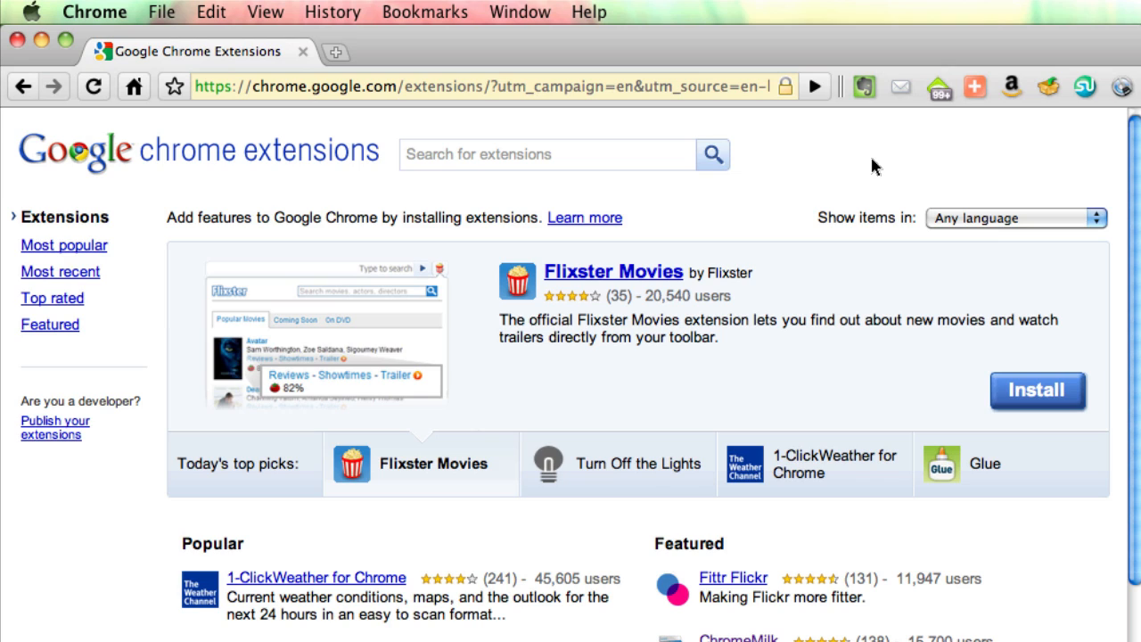
pyautogui.moveTo(861, 165)
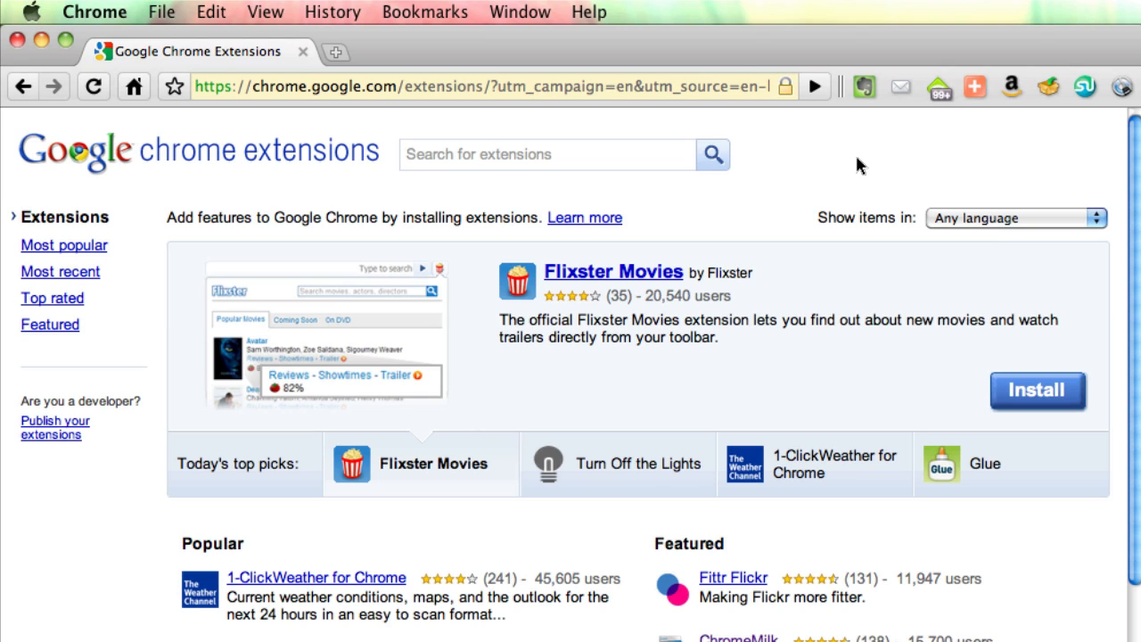
pyautogui.moveTo(805, 159)
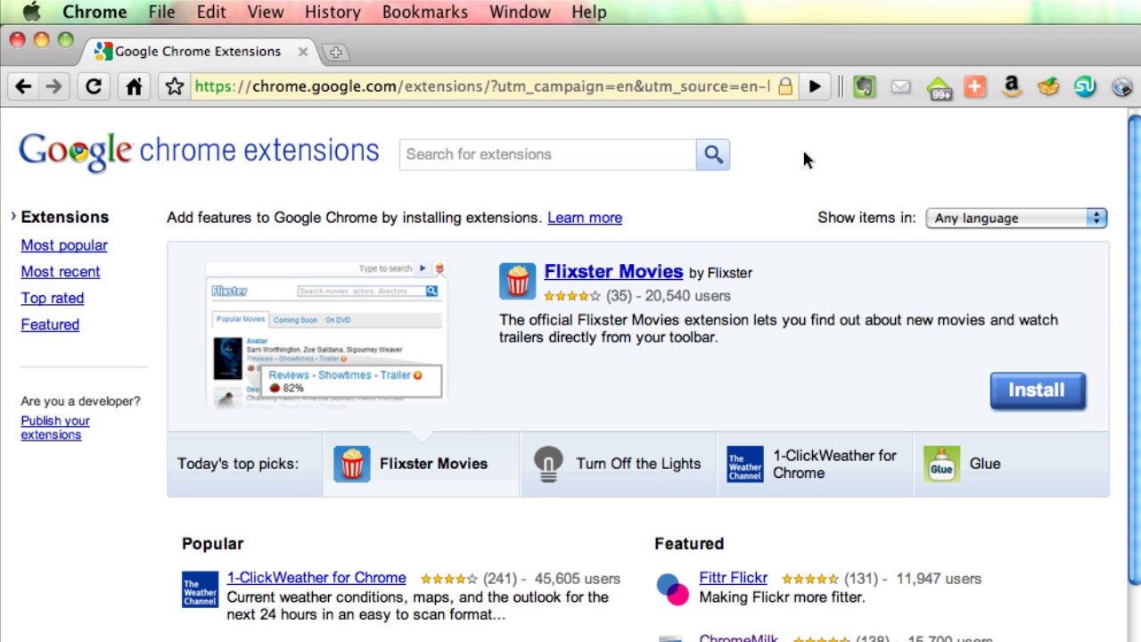
pyautogui.moveTo(549, 45)
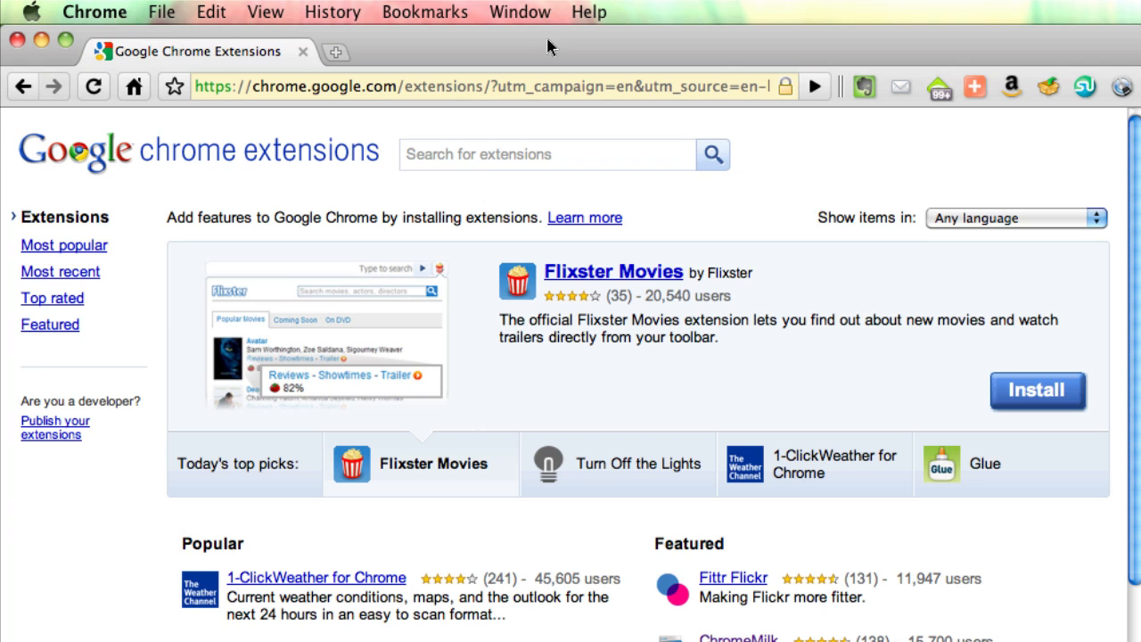
# Choose Extensions from the Window menu to list the 11 installed extensions.
pyautogui.click(520, 11)
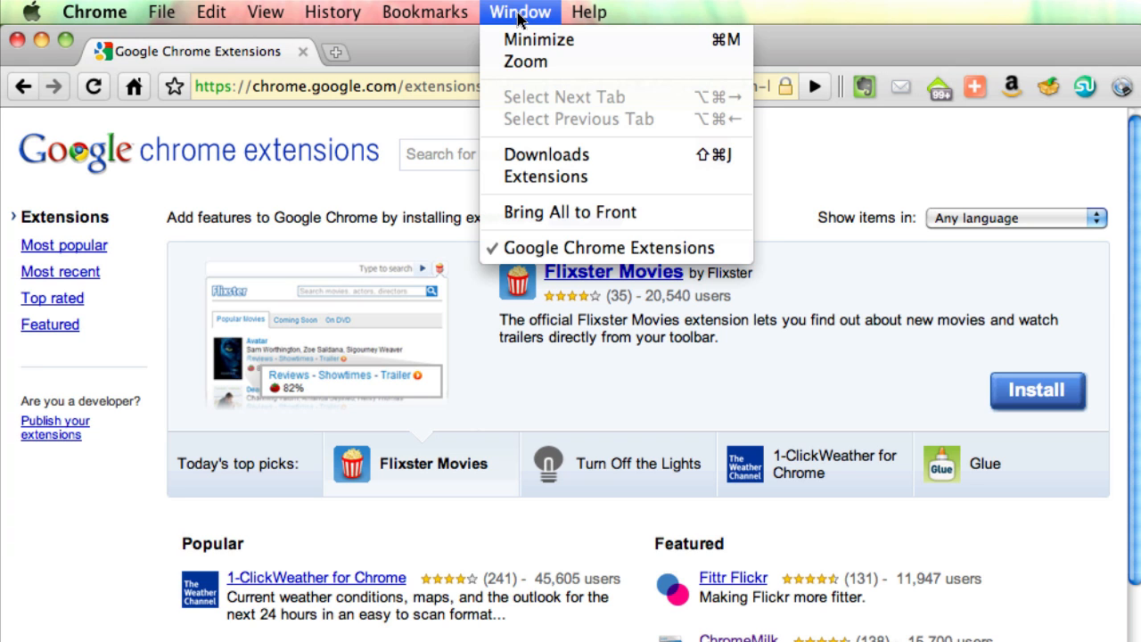
pyautogui.click(546, 177)
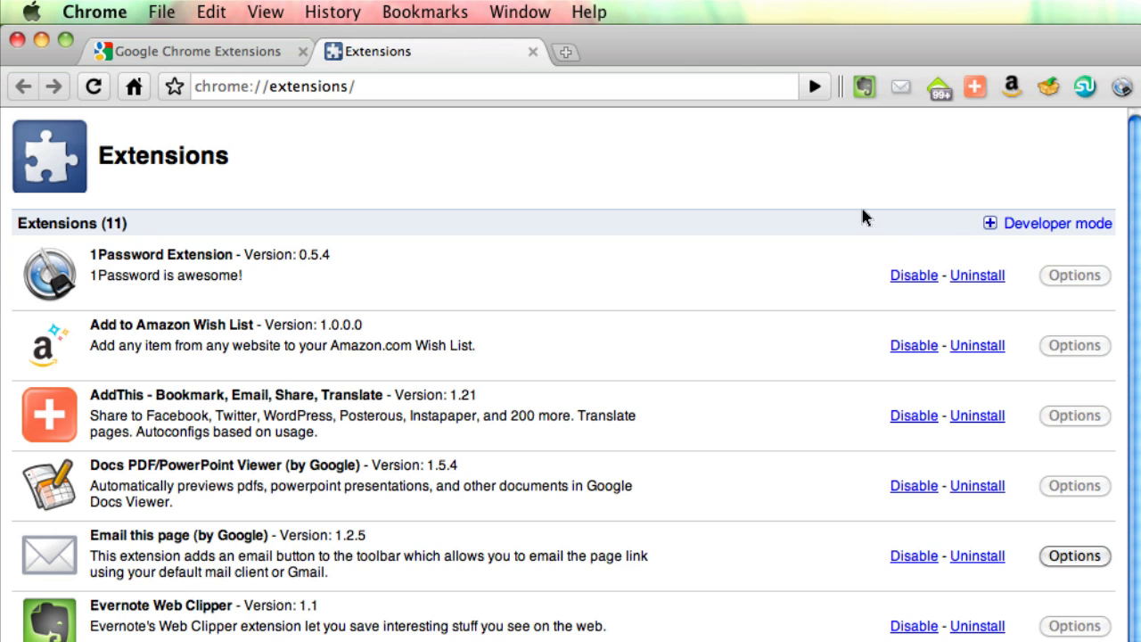
pyautogui.moveTo(1012, 232)
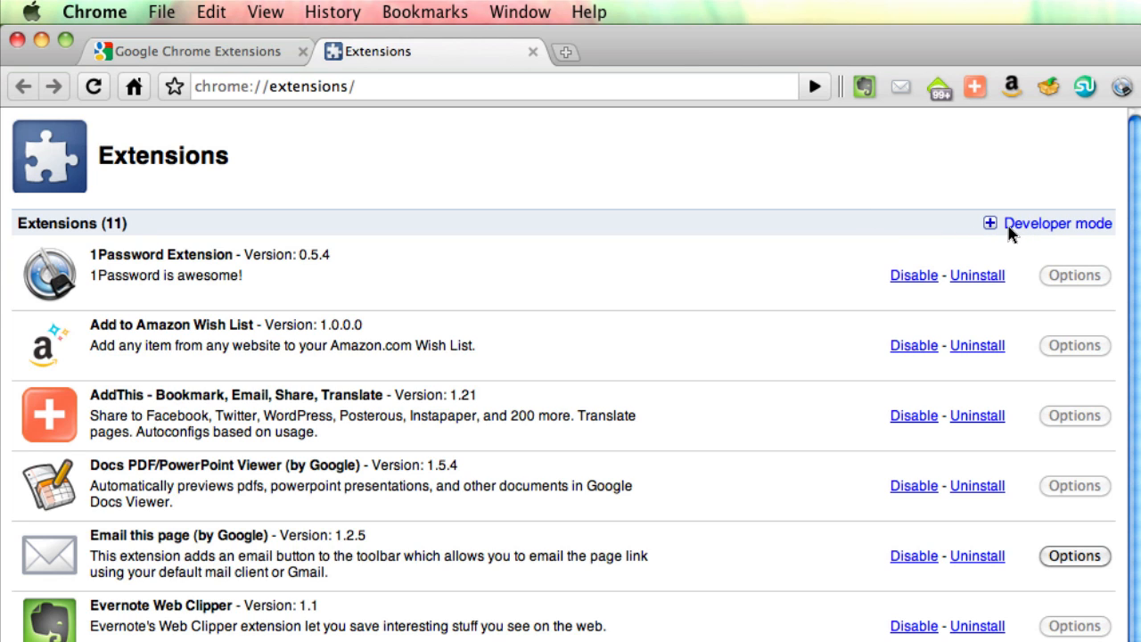
# Switch on the Developer mode toggle to reveal extension IDs and load, pack and update tools.
pyautogui.click(1058, 223)
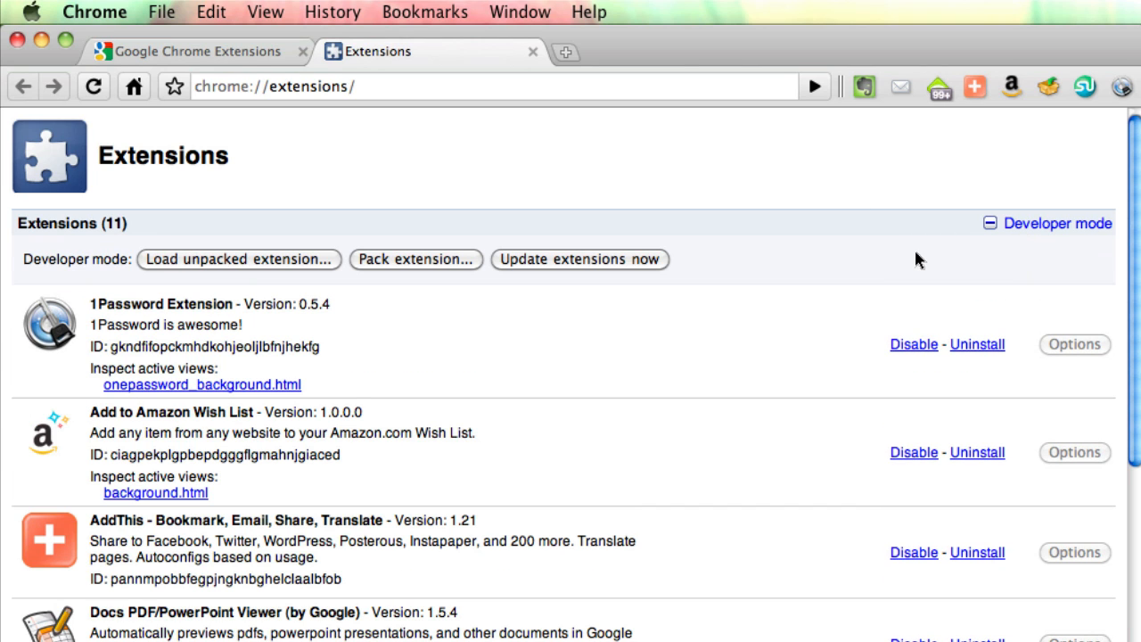
pyautogui.moveTo(796, 259)
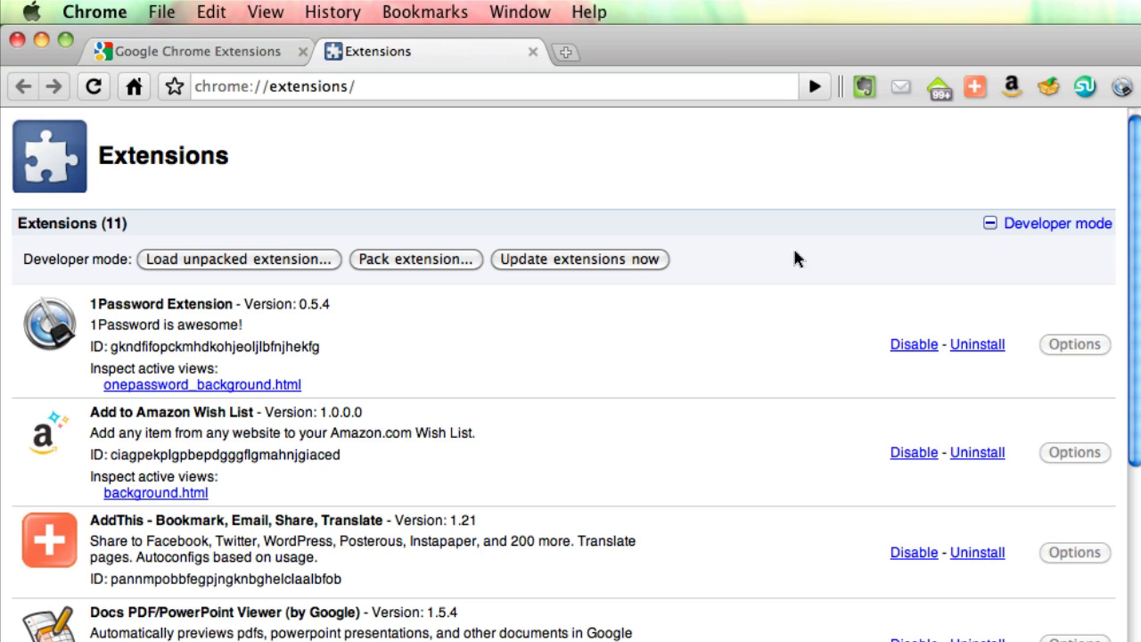
pyautogui.moveTo(553, 265)
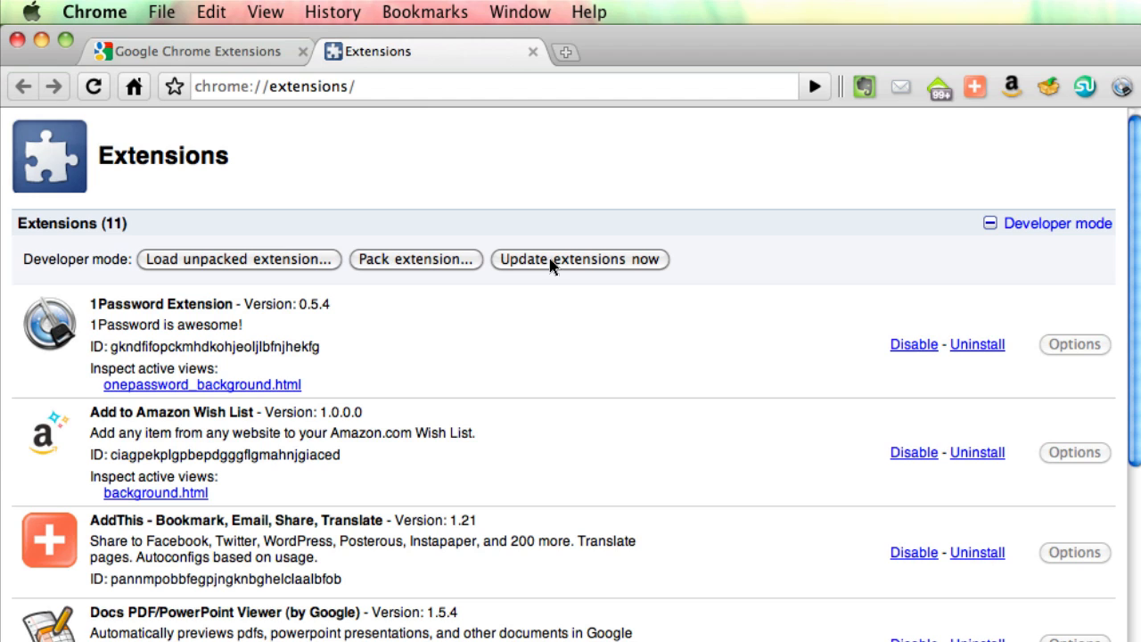
pyautogui.moveTo(520, 318)
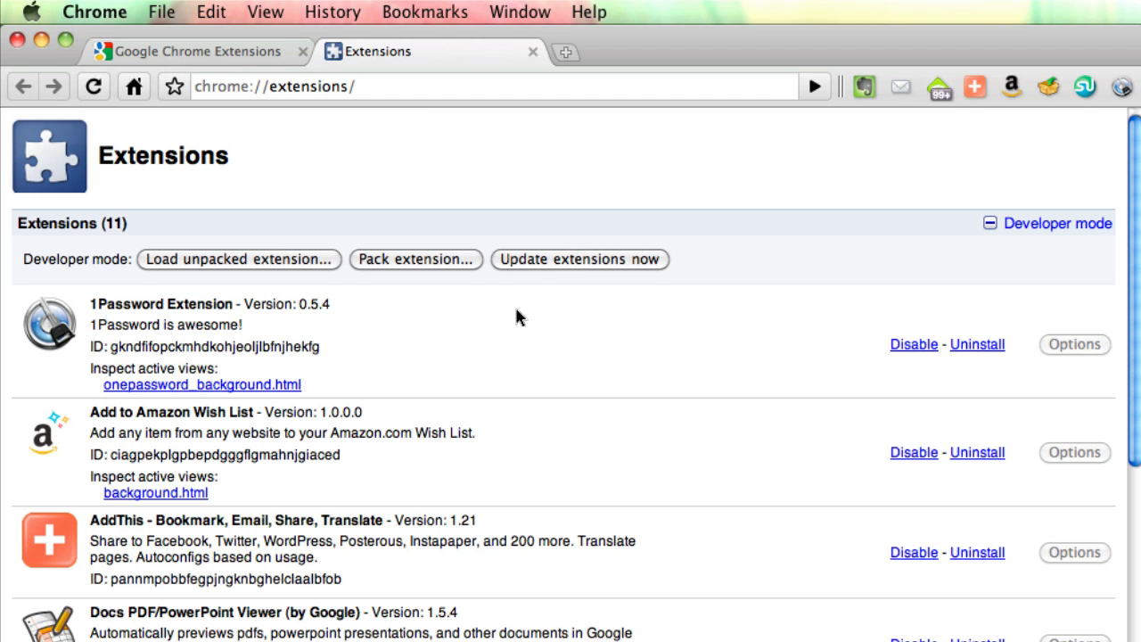
pyautogui.doubleClick(314, 304)
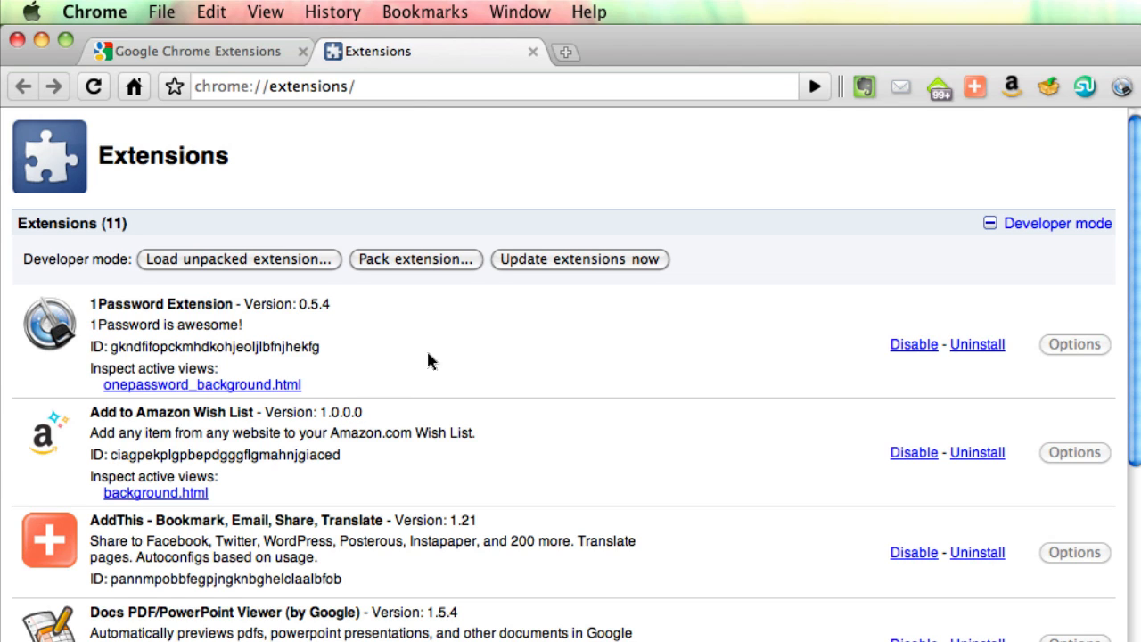
pyautogui.moveTo(479, 359)
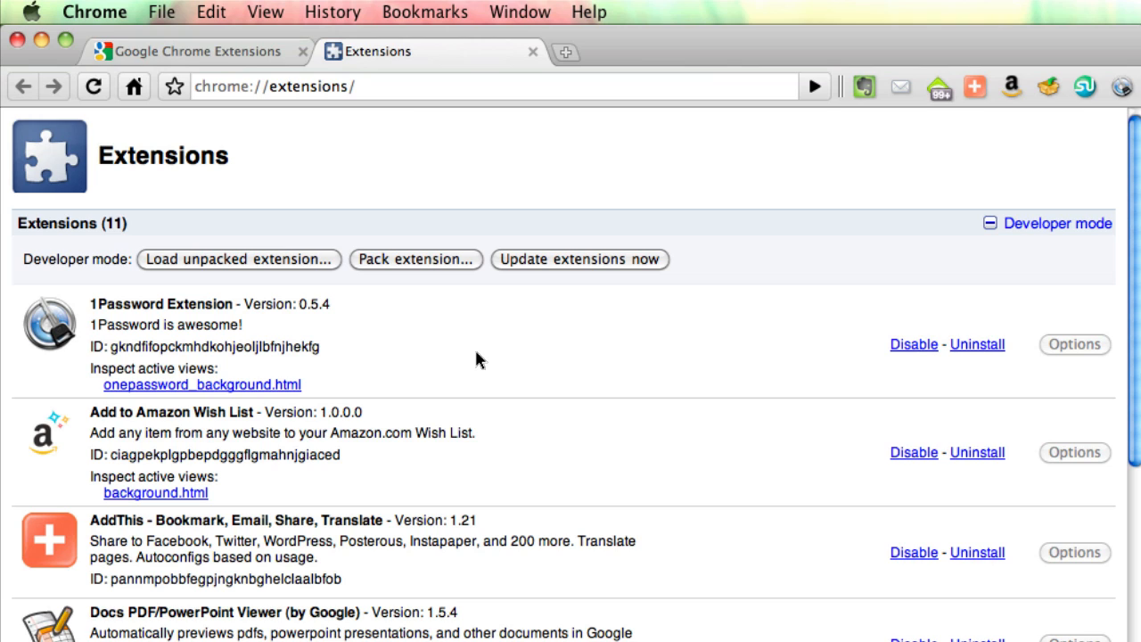
pyautogui.moveTo(562, 354)
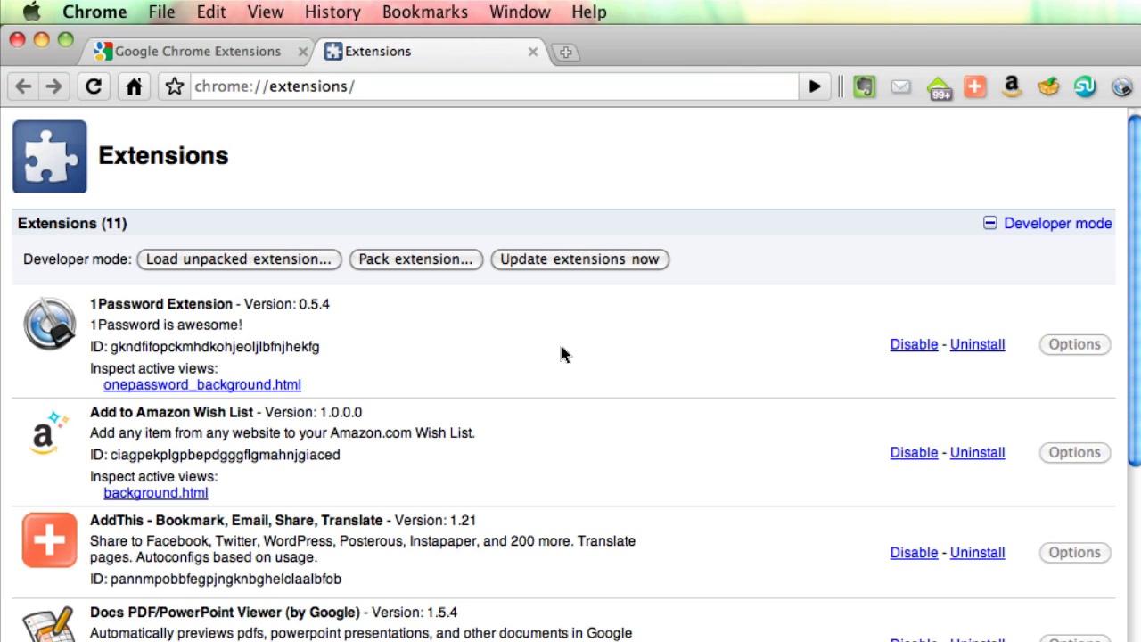
pyautogui.moveTo(572, 351)
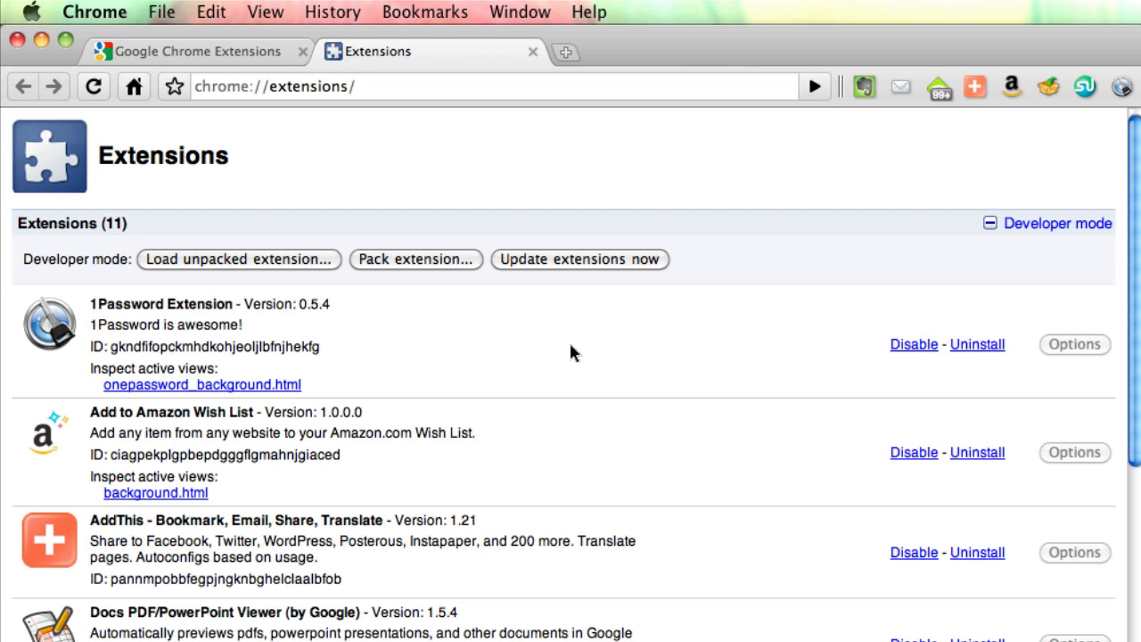